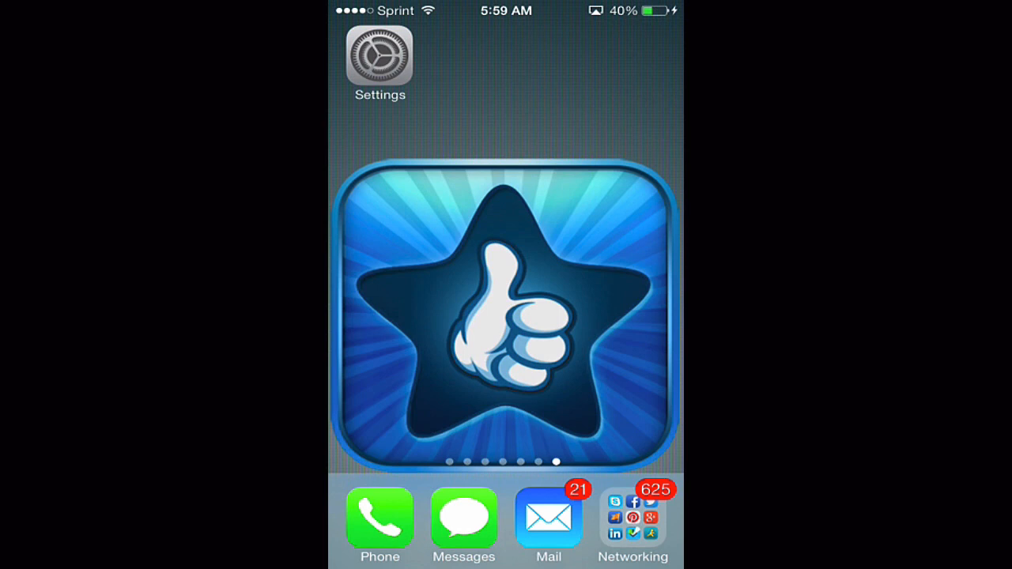
Step: Open Control Center over the home screen and switch on Portrait Orientation Lock
{"action": "left_click_drag", "start_coordinate": [506, 561], "coordinate": [506, 316]}
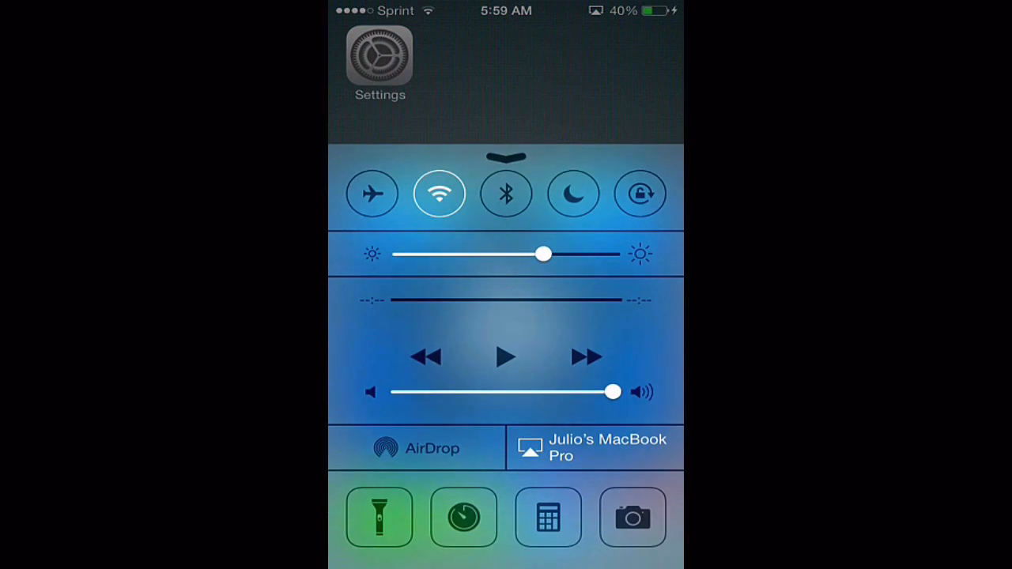
{"action": "left_click", "coordinate": [639, 194]}
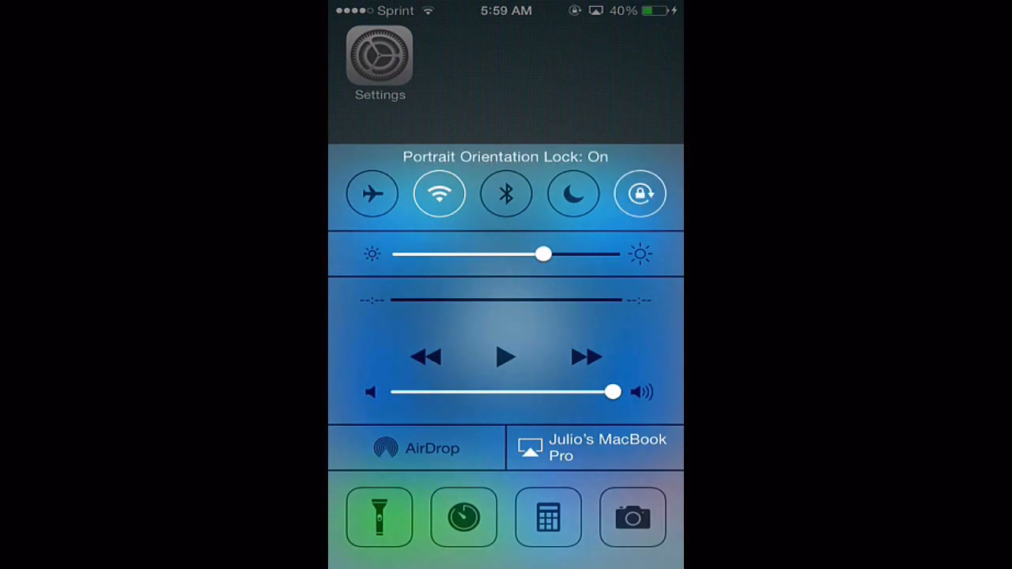